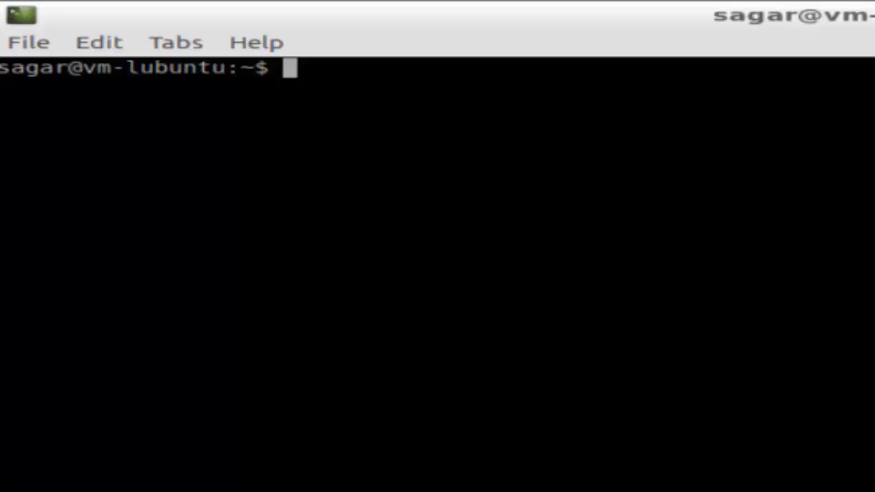
Step: Begin the command line with 'declare' at the shell prompt
{"action": "type", "text": "d"}
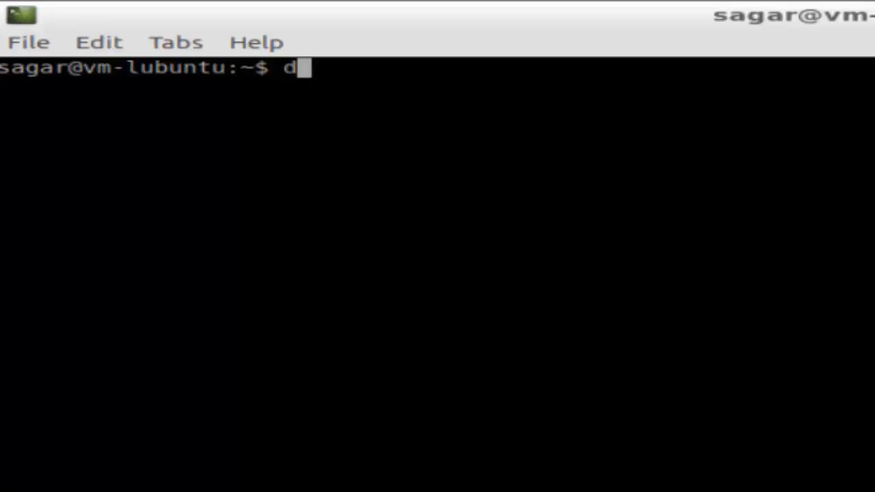
{"action": "type", "text": "eclare -p | nl"}
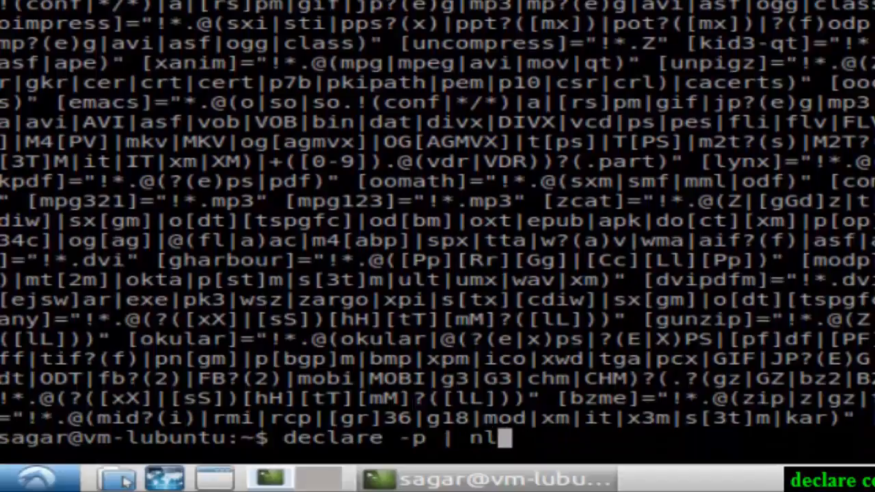
Step: Run declare -p | nl and scroll back through the numbered variable listing
{"action": "key", "text": "Return"}
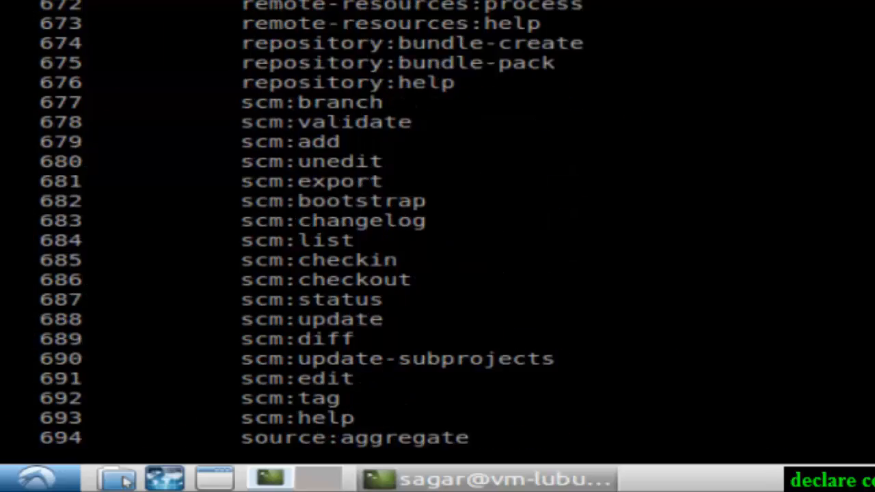
{"action": "scroll", "scroll_direction": "down", "scroll_amount": 3}
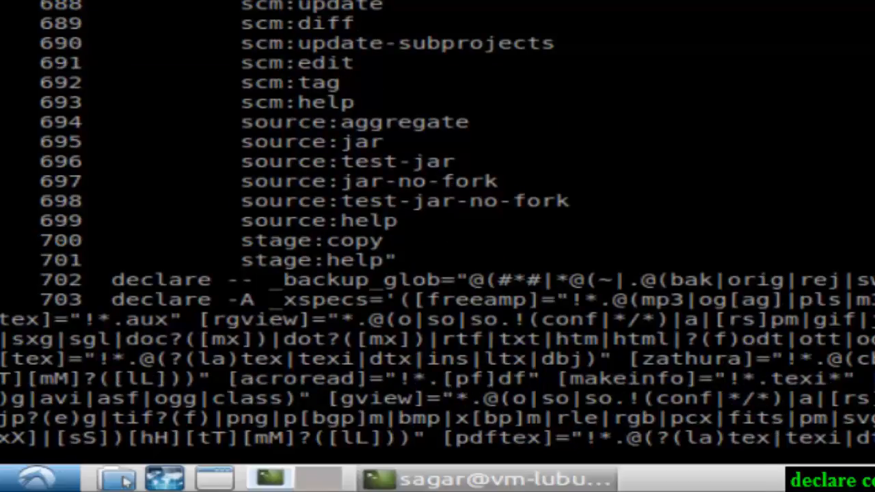
{"action": "scroll", "scroll_direction": "up", "scroll_amount": 3}
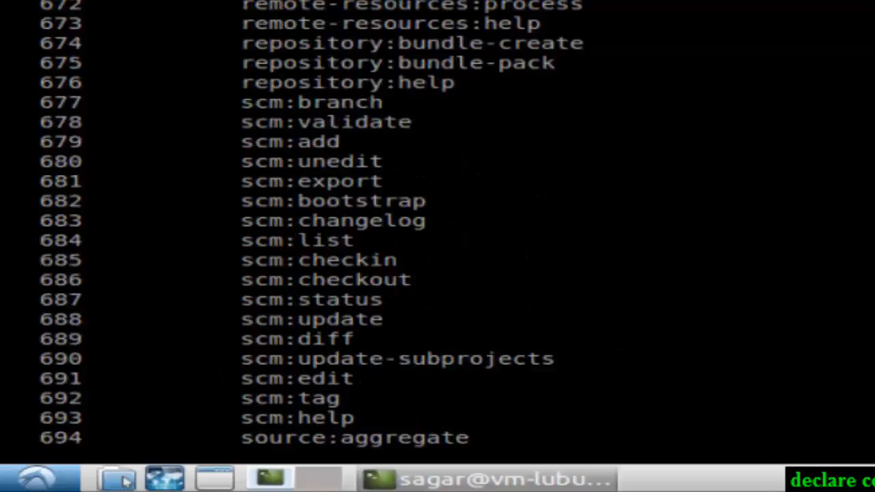
{"action": "scroll", "scroll_direction": "up", "scroll_amount": 3}
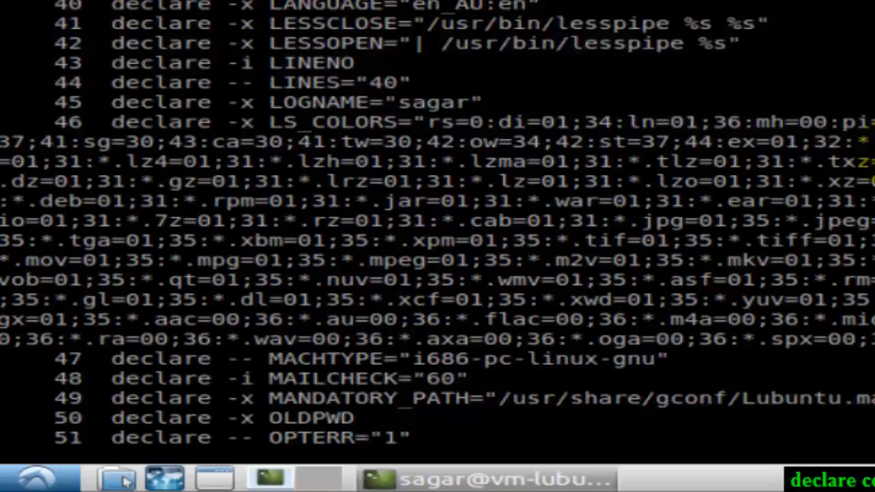
{"action": "scroll", "scroll_direction": "down", "scroll_amount": 3}
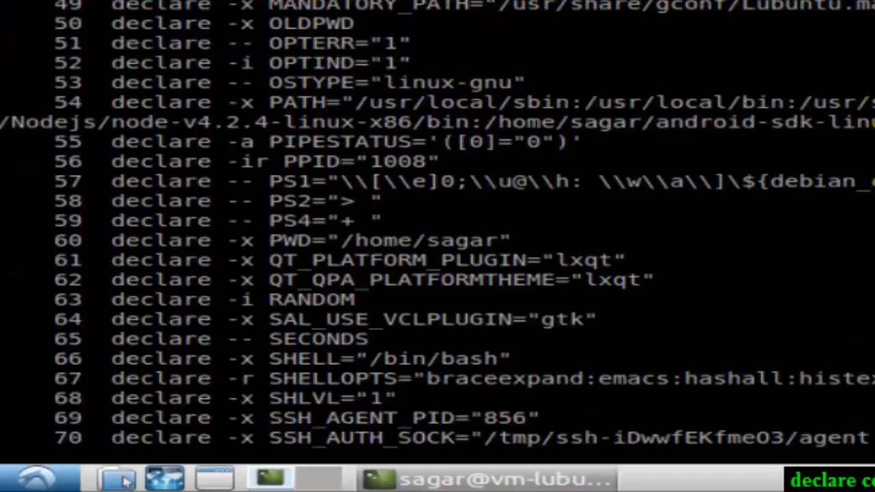
{"action": "scroll", "scroll_direction": "down", "scroll_amount": 3}
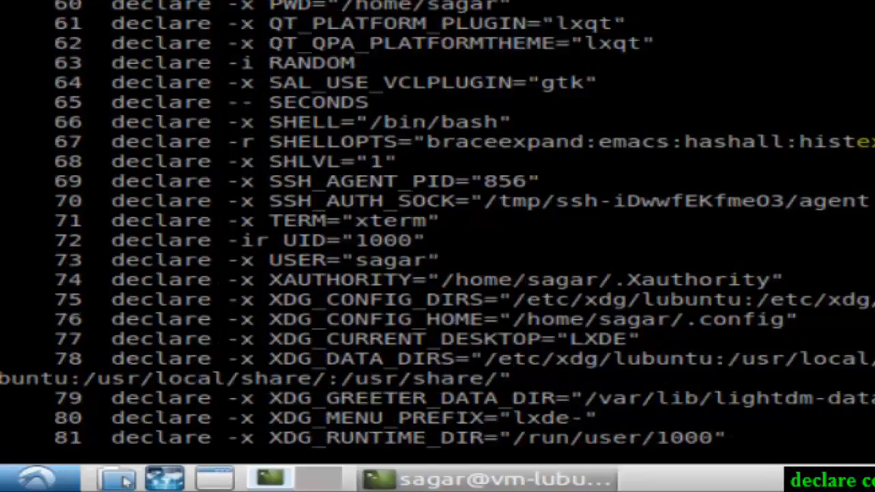
{"action": "scroll", "scroll_direction": "down", "scroll_amount": 3}
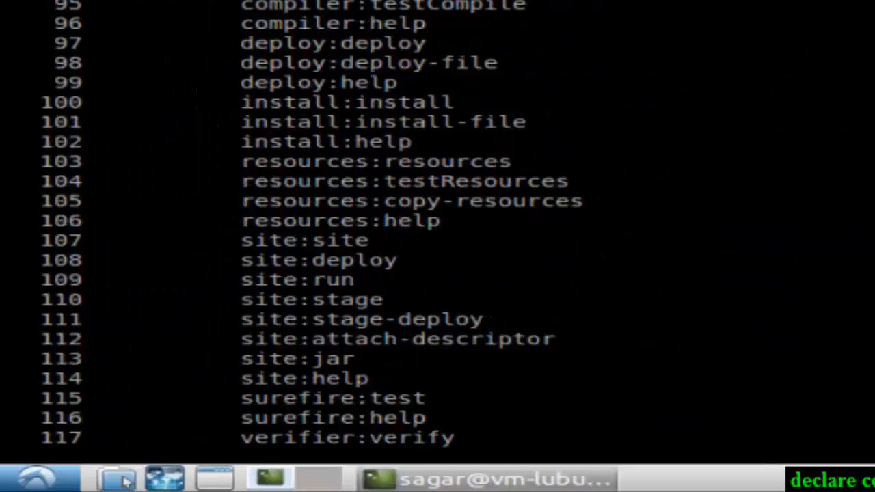
{"action": "scroll", "scroll_direction": "down", "scroll_amount": 3}
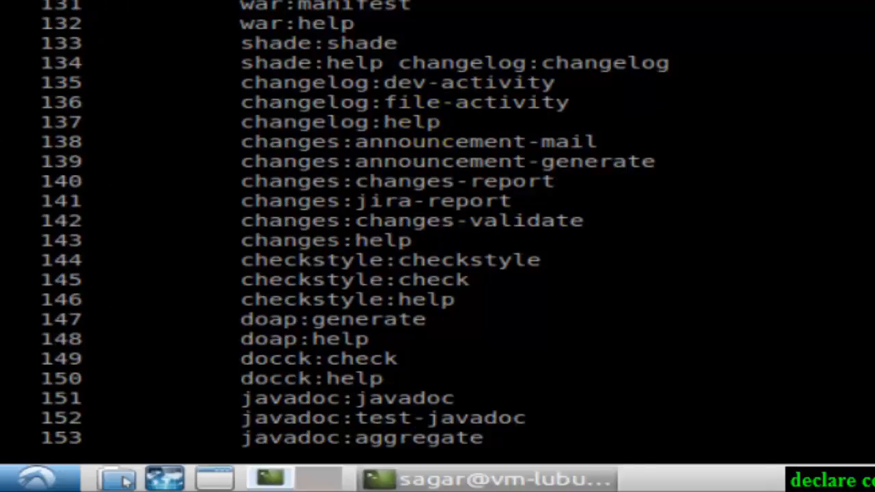
{"action": "scroll", "scroll_direction": "down", "scroll_amount": 3}
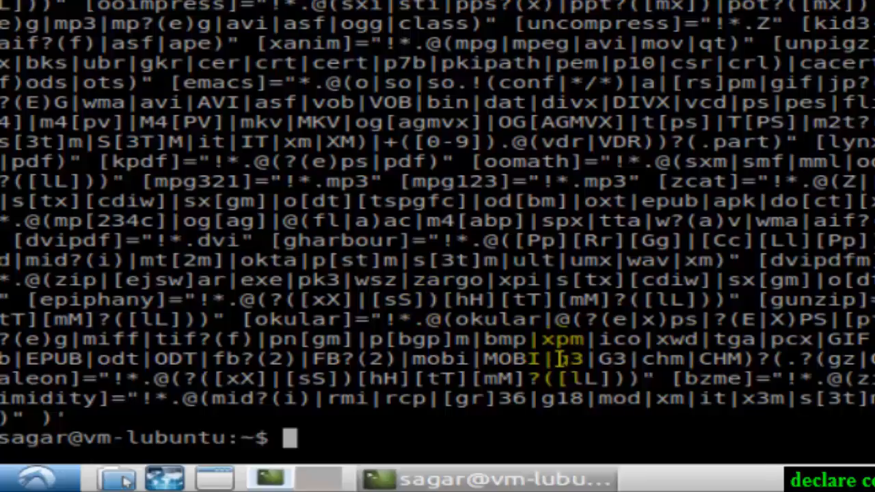
Step: Run printenv to list environment variables, then start 'printenv |' at the new prompt
{"action": "type", "text": "print"}
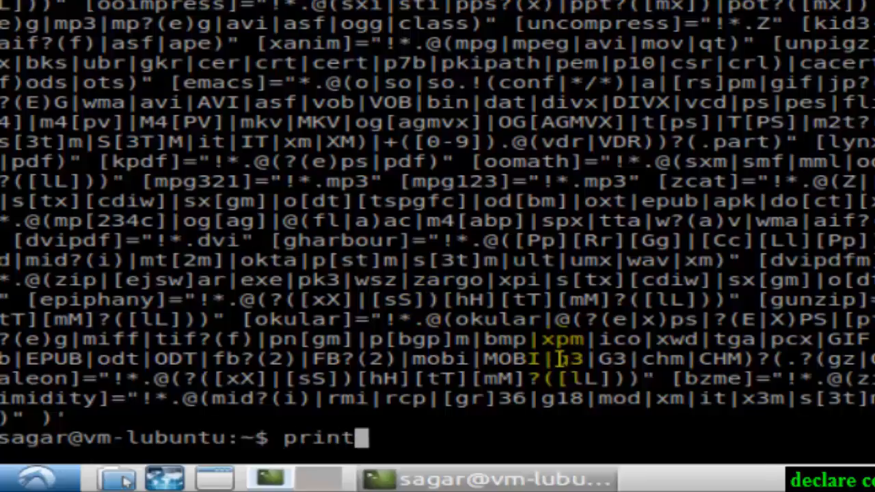
{"action": "type", "text": "env"}
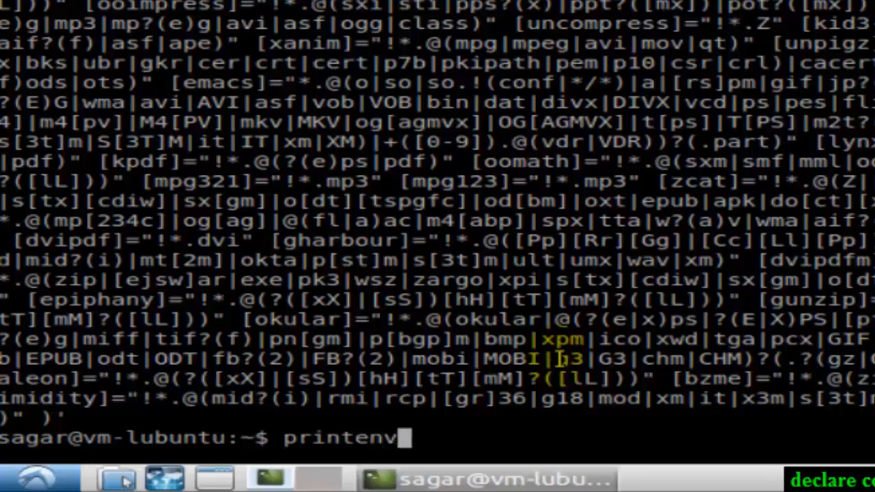
{"action": "key", "text": "Return"}
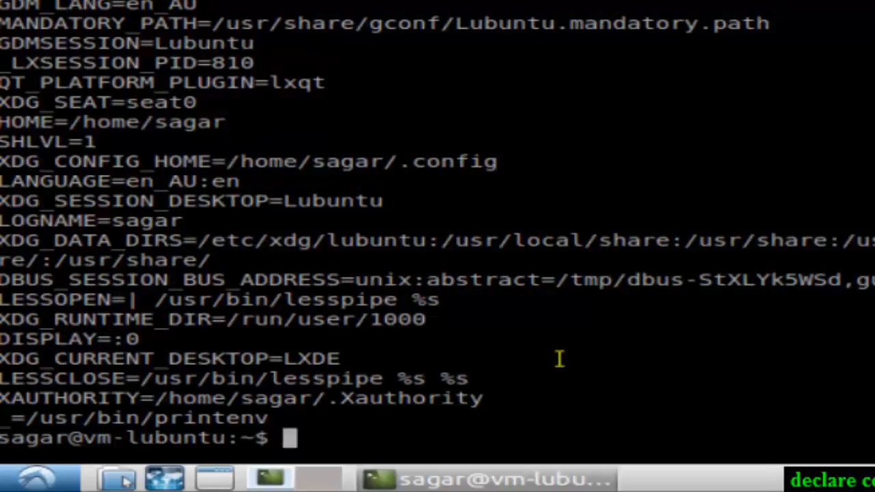
{"action": "type", "text": "printenv |"}
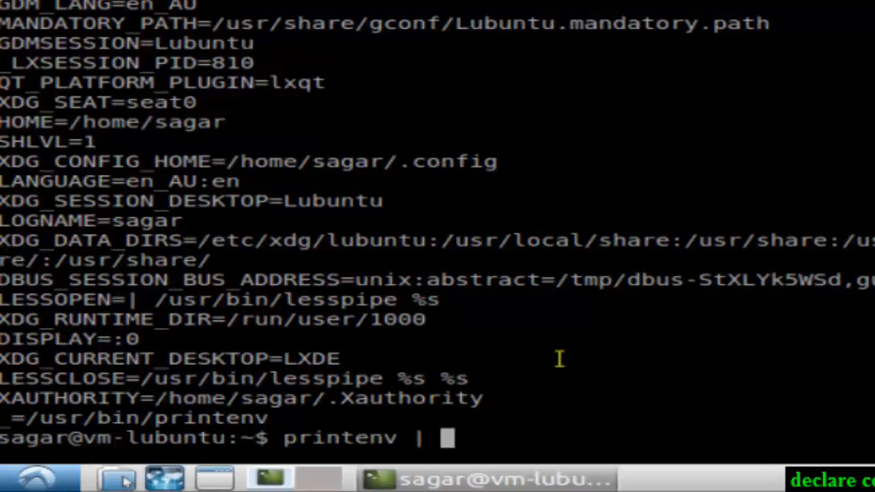